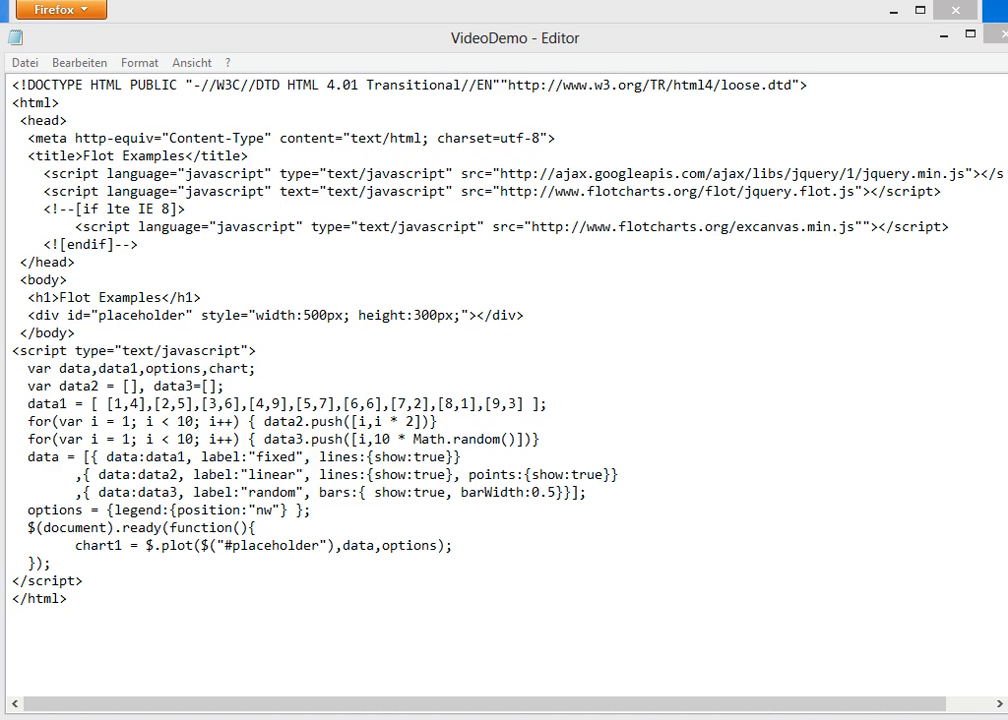
mouse_move(838, 420)
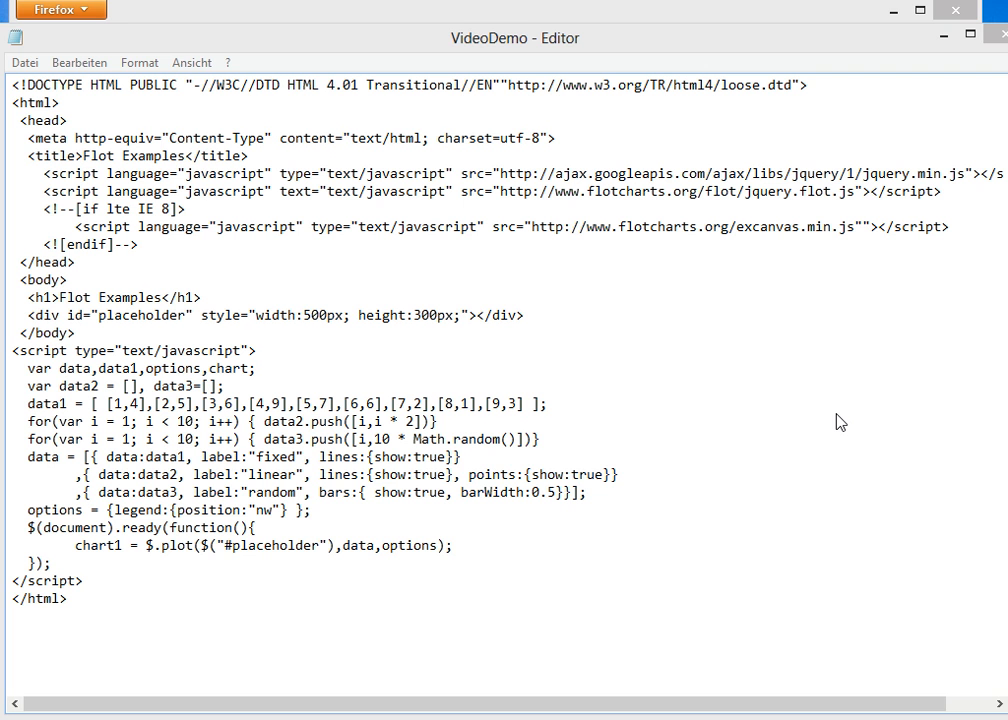
mouse_move(497, 228)
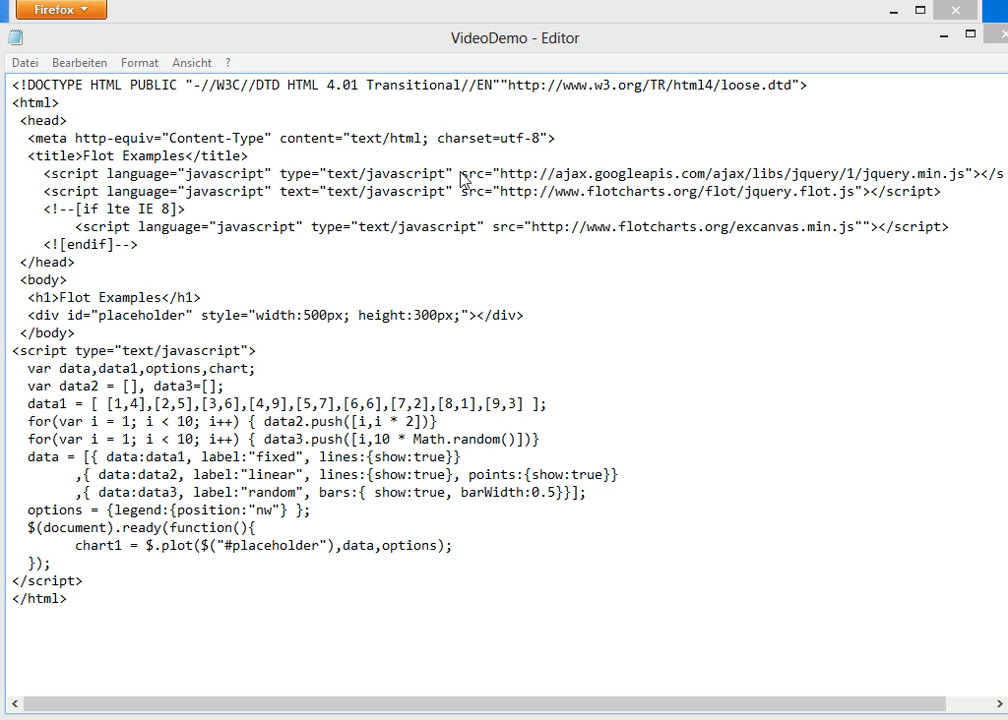
- Point out the jQuery source address and mark the 'item' check in the new plotclick handler
left_click_drag(460, 173, 870, 173)
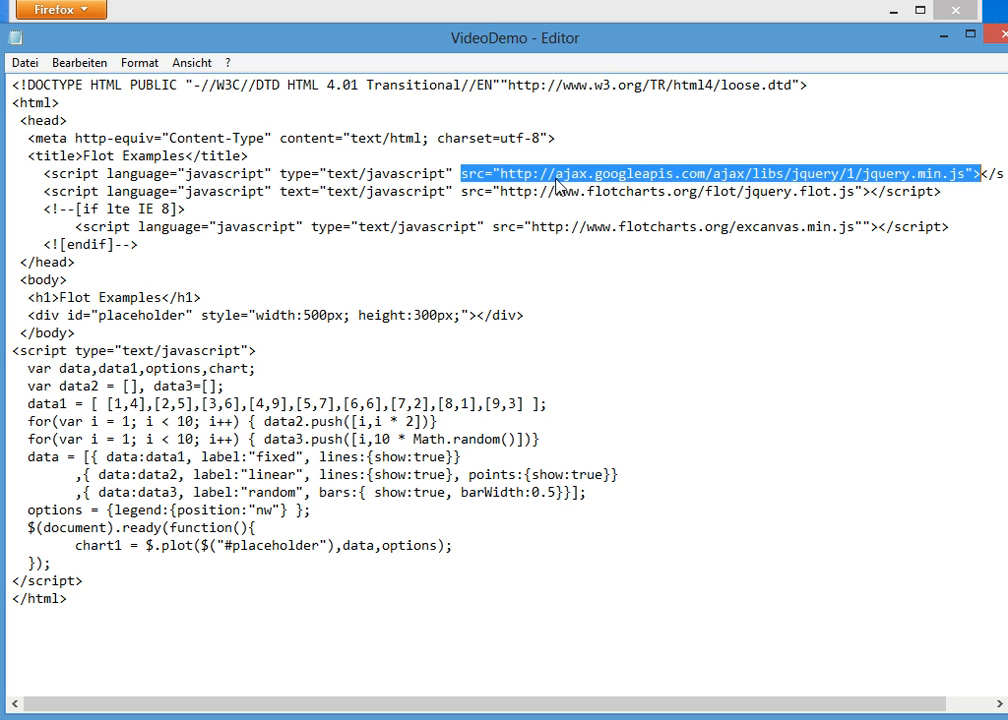
mouse_move(892, 181)
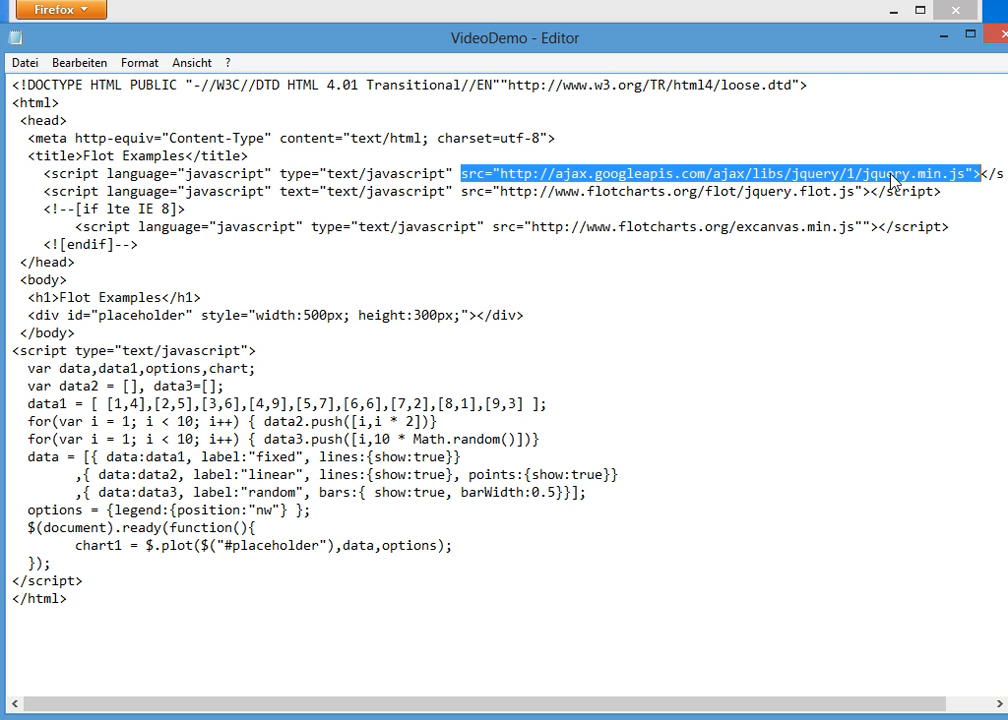
mouse_move(850, 197)
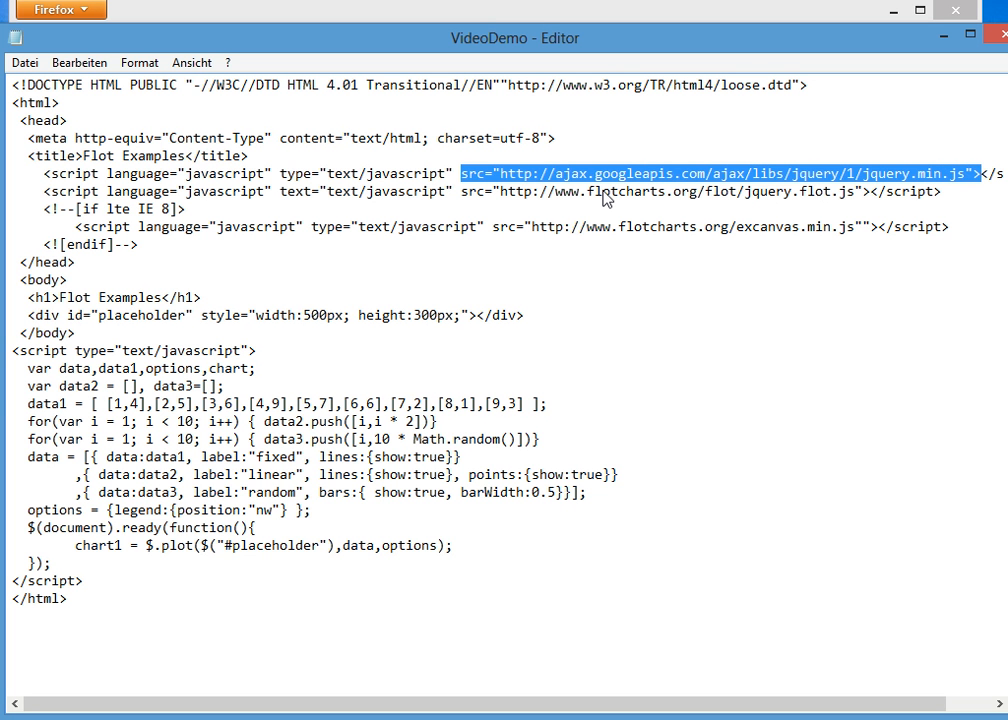
mouse_move(710, 461)
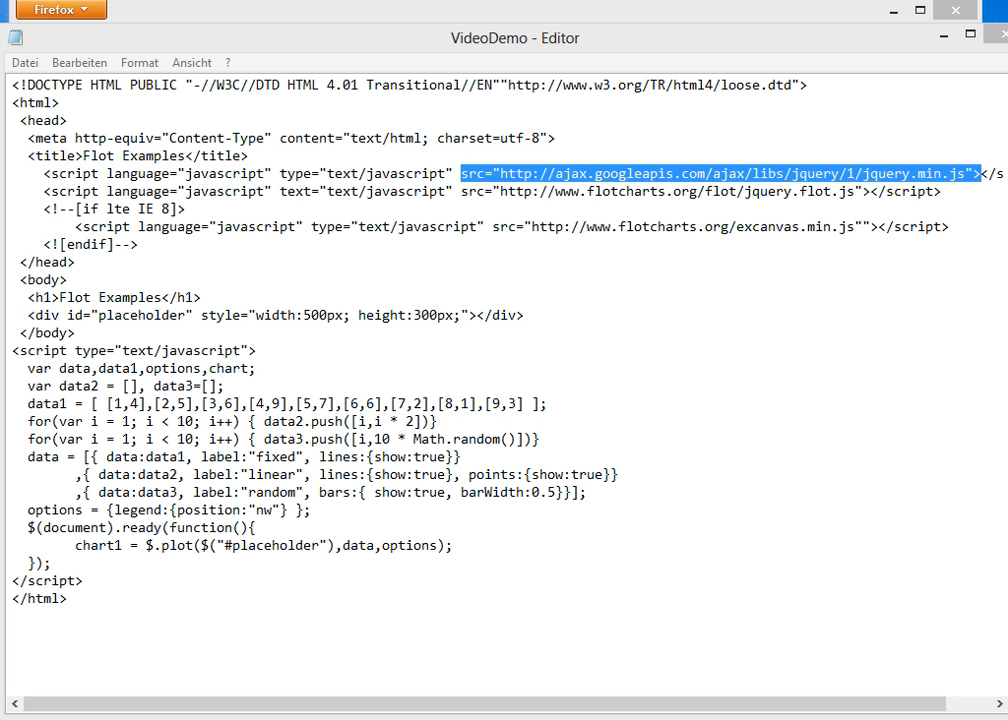
mouse_move(457, 346)
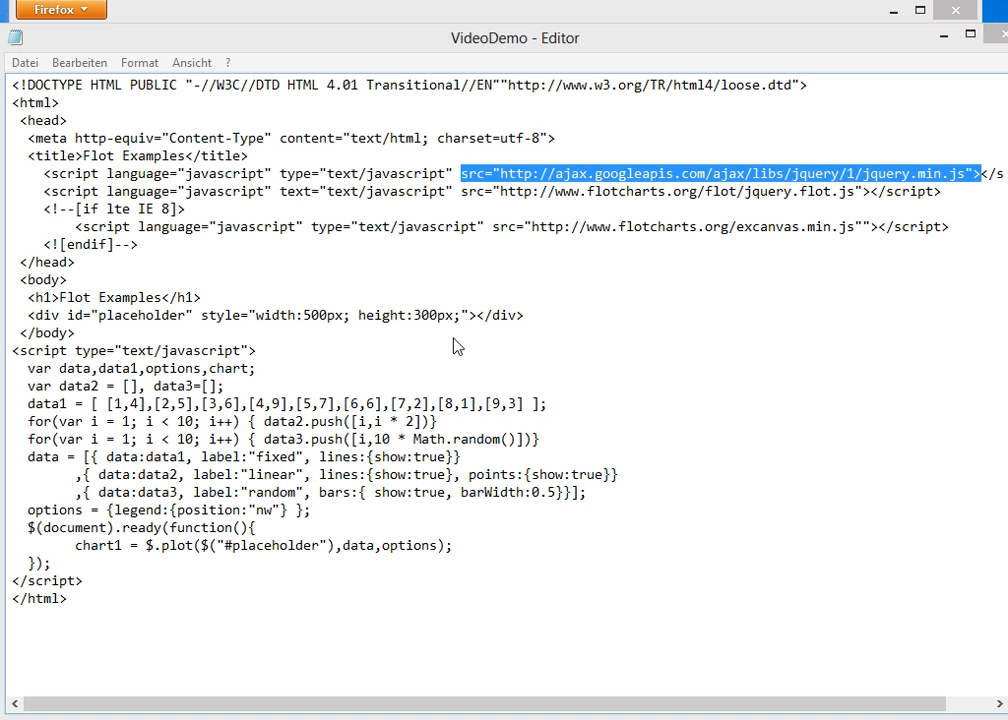
mouse_move(14, 521)
type(",grid: { clickable: true }")
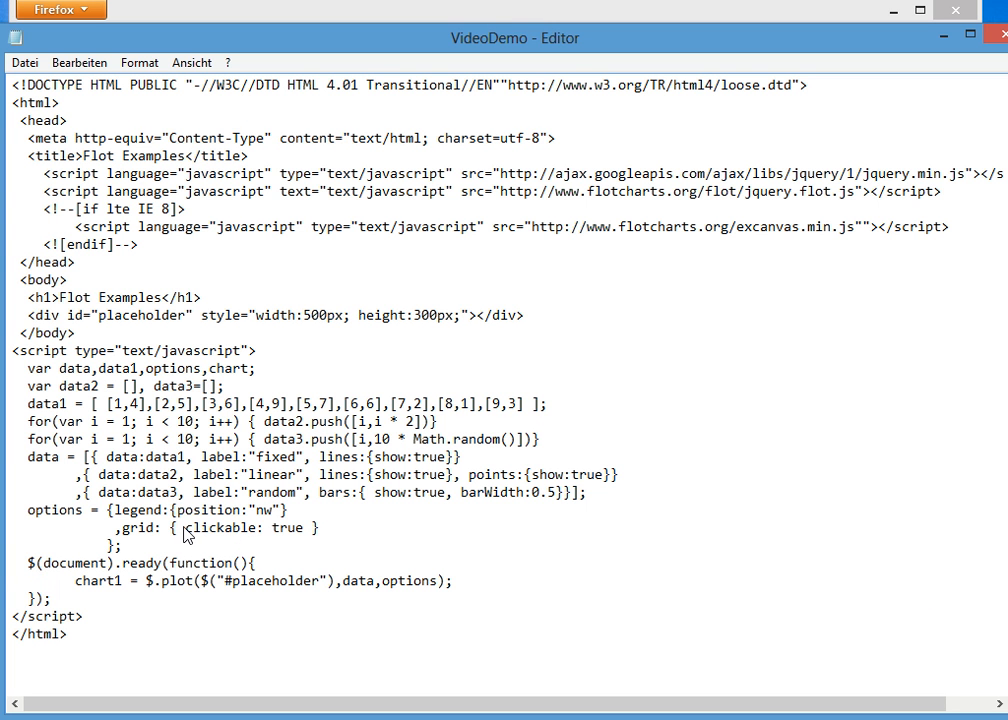
mouse_move(304, 537)
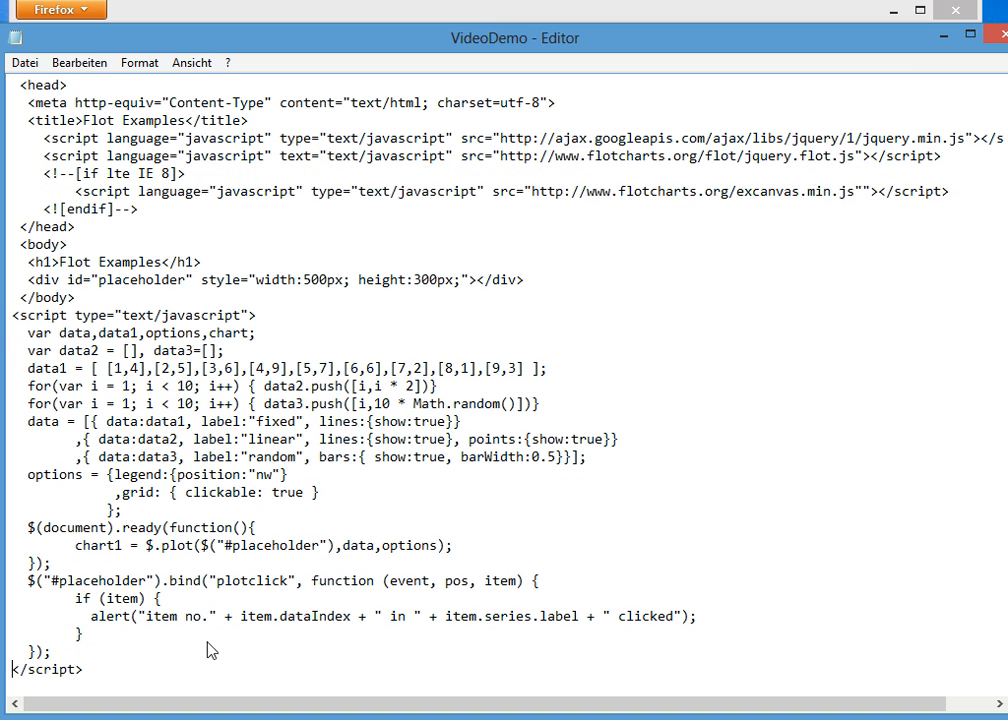
mouse_move(192, 587)
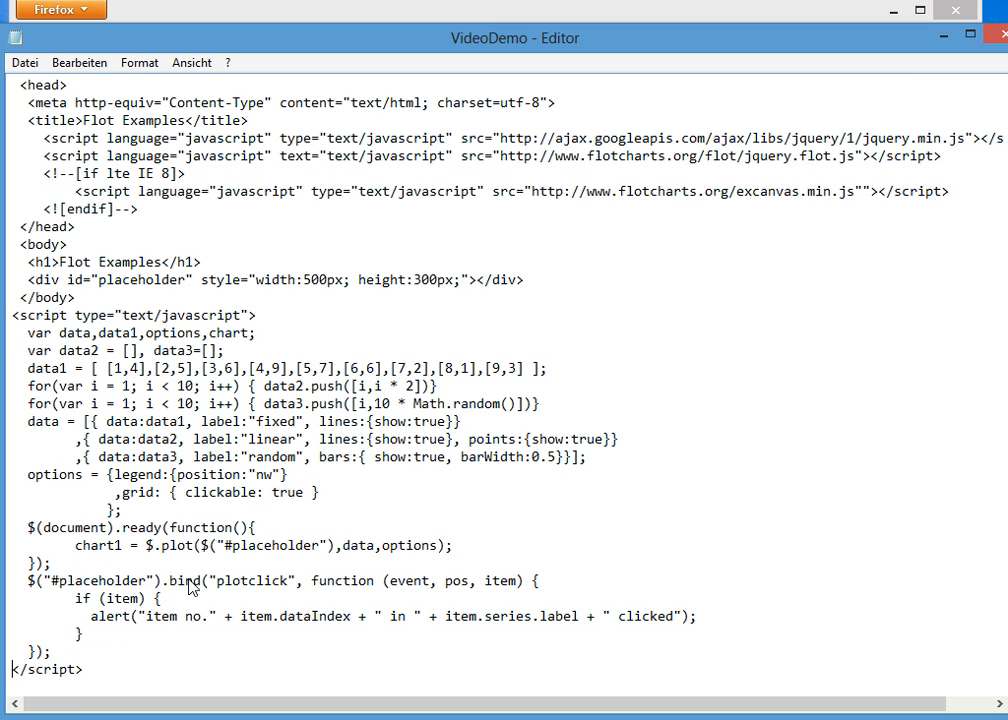
mouse_move(288, 588)
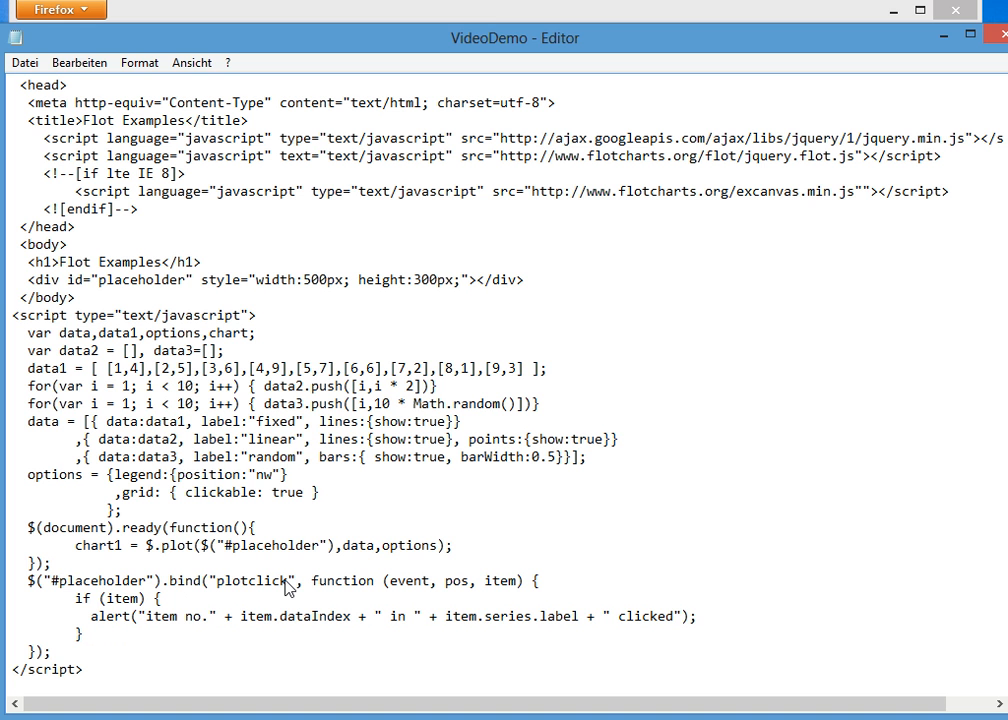
mouse_move(93, 610)
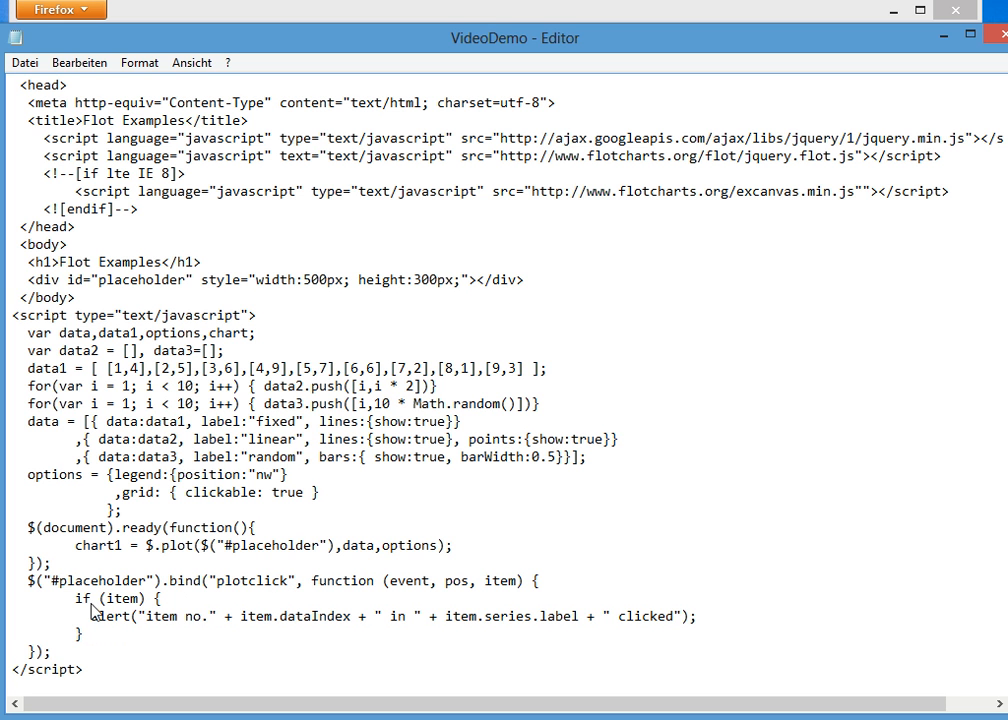
double_click(118, 598)
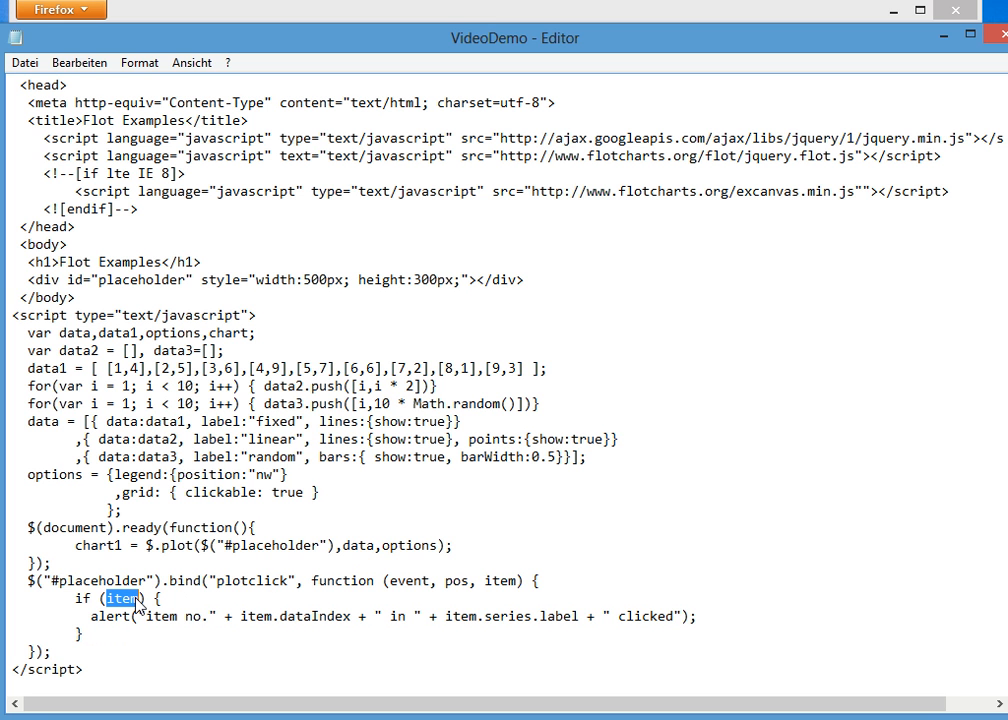
mouse_move(197, 265)
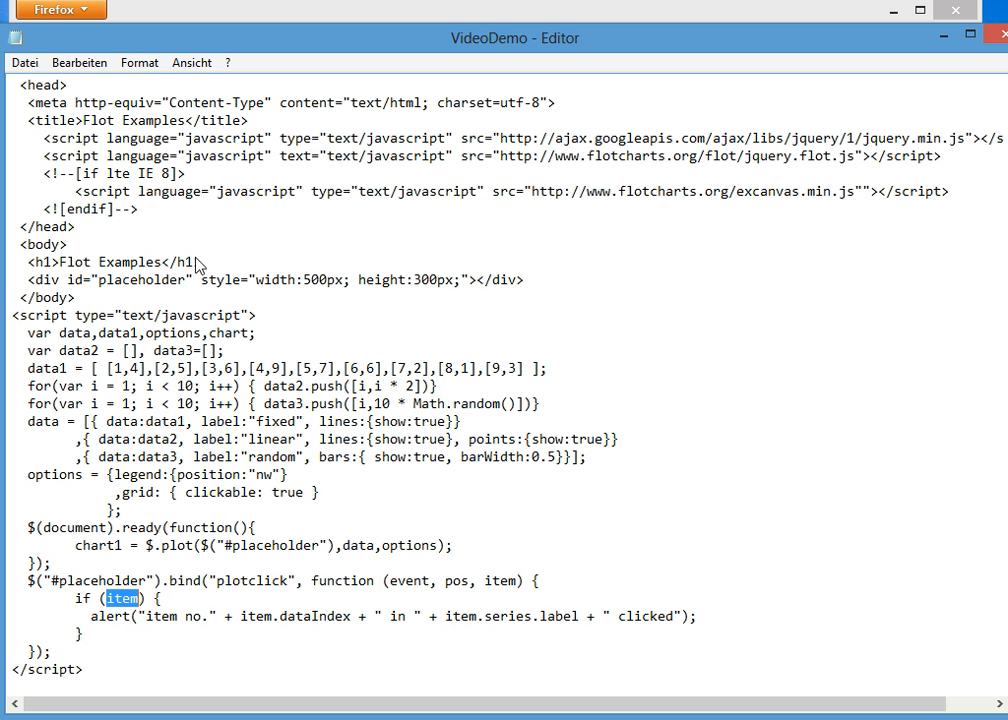
left_click(24, 62)
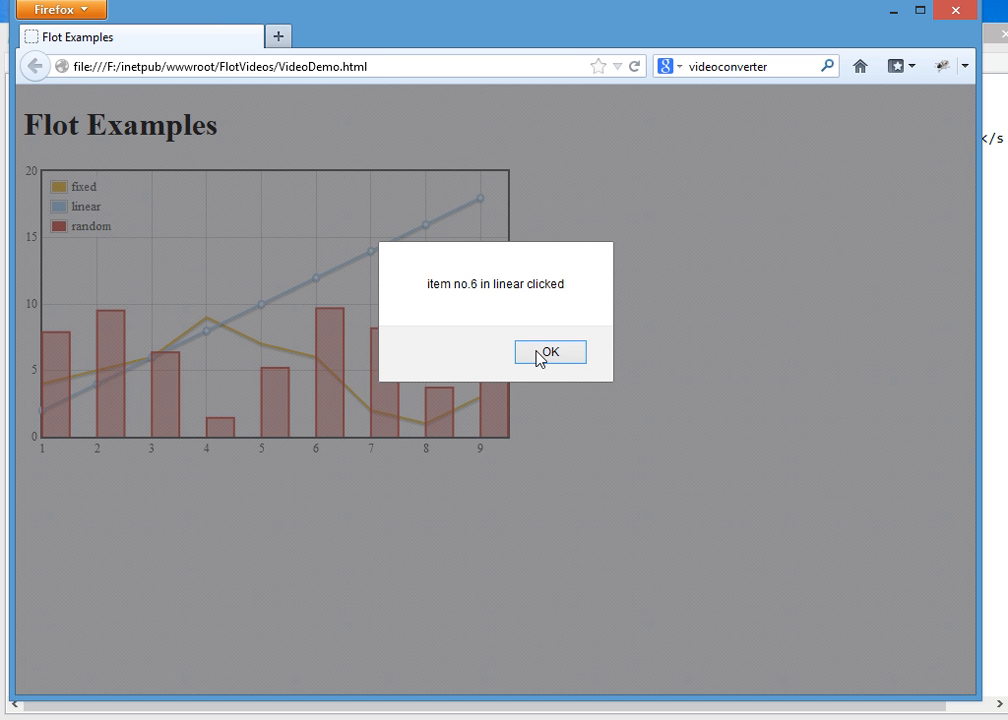
mouse_move(562, 361)
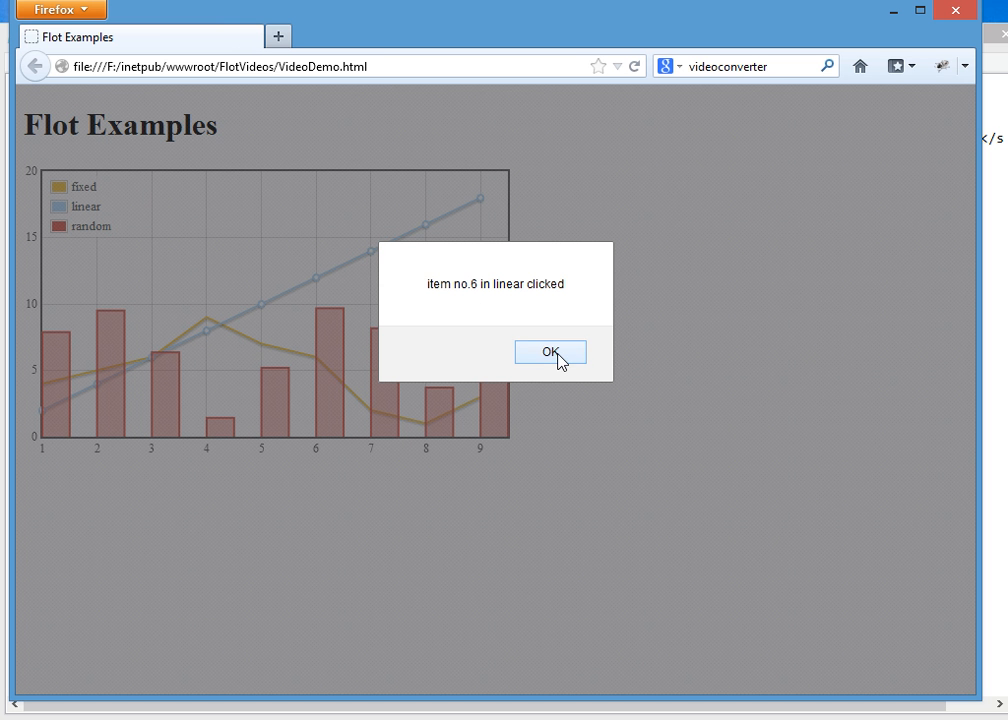
- Click linear points at x=8 and x=6, dismissing the item no.6 and no.5 alerts
left_click(550, 352)
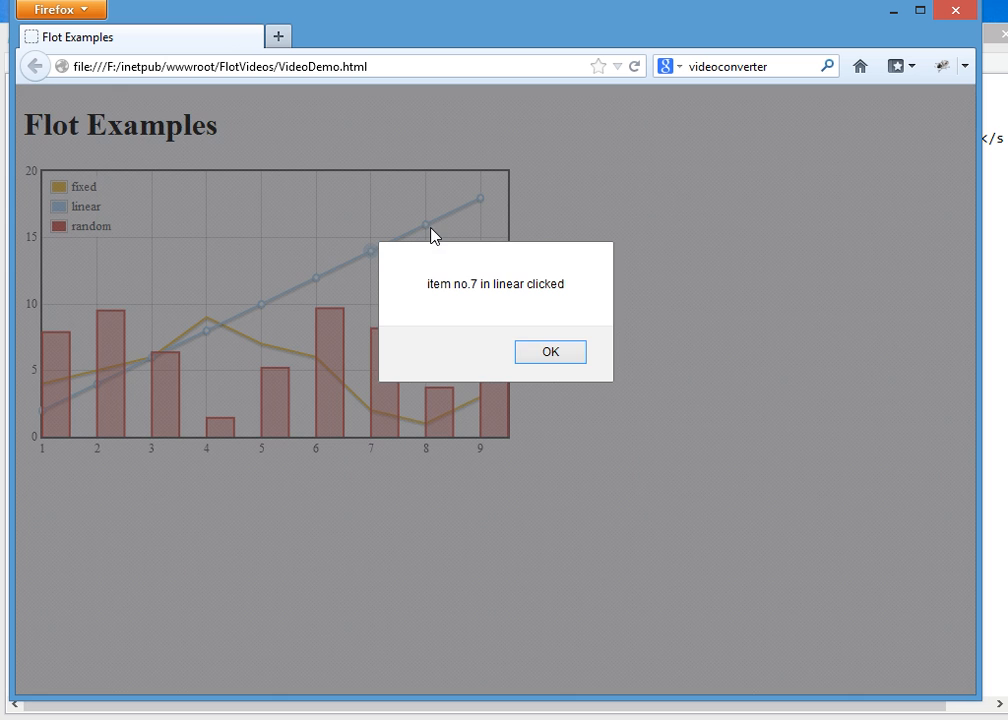
left_click(549, 351)
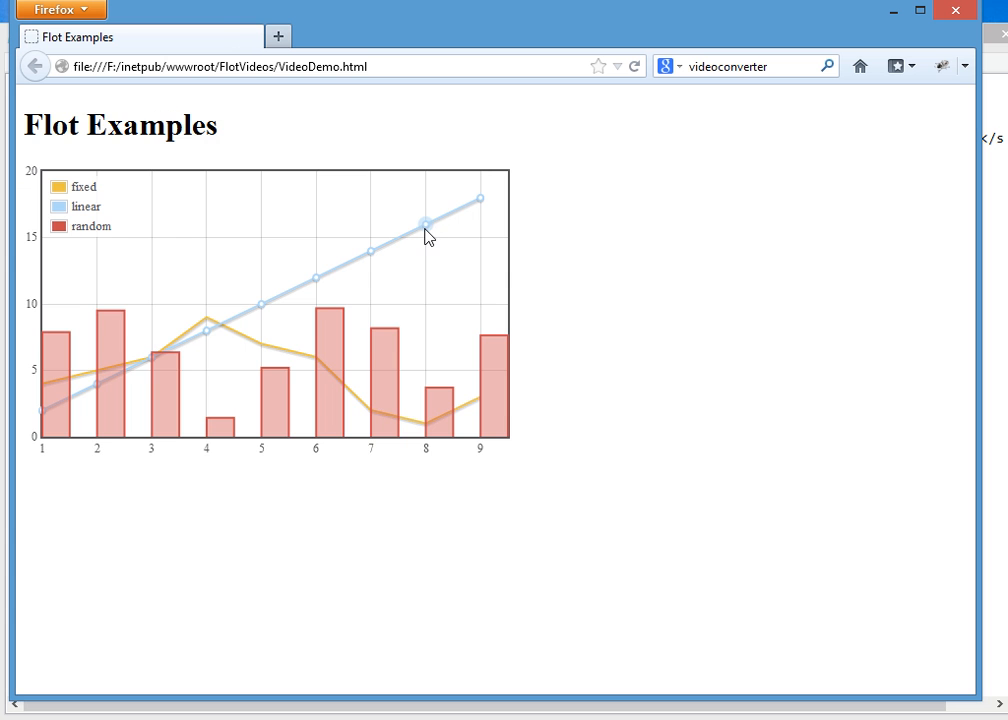
left_click(425, 221)
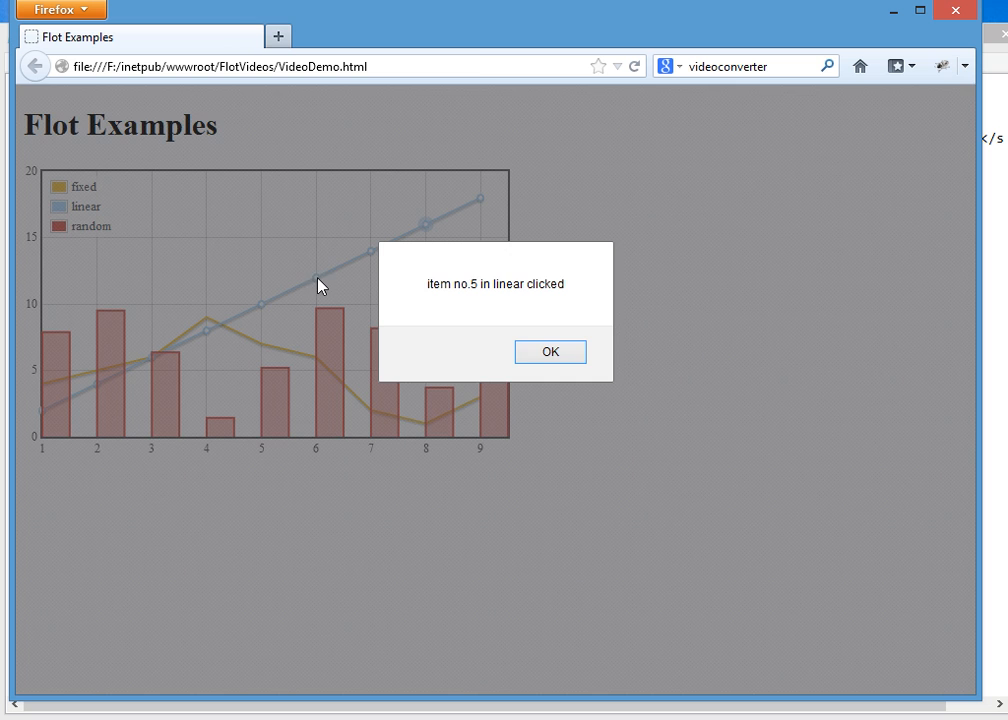
left_click(549, 351)
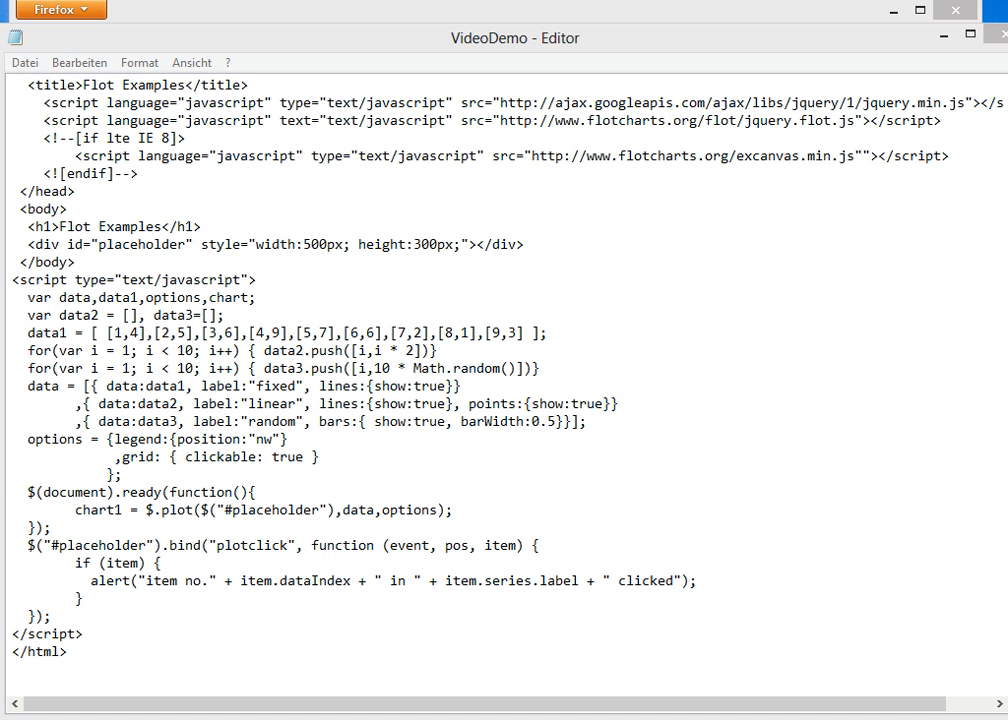
mouse_move(18, 608)
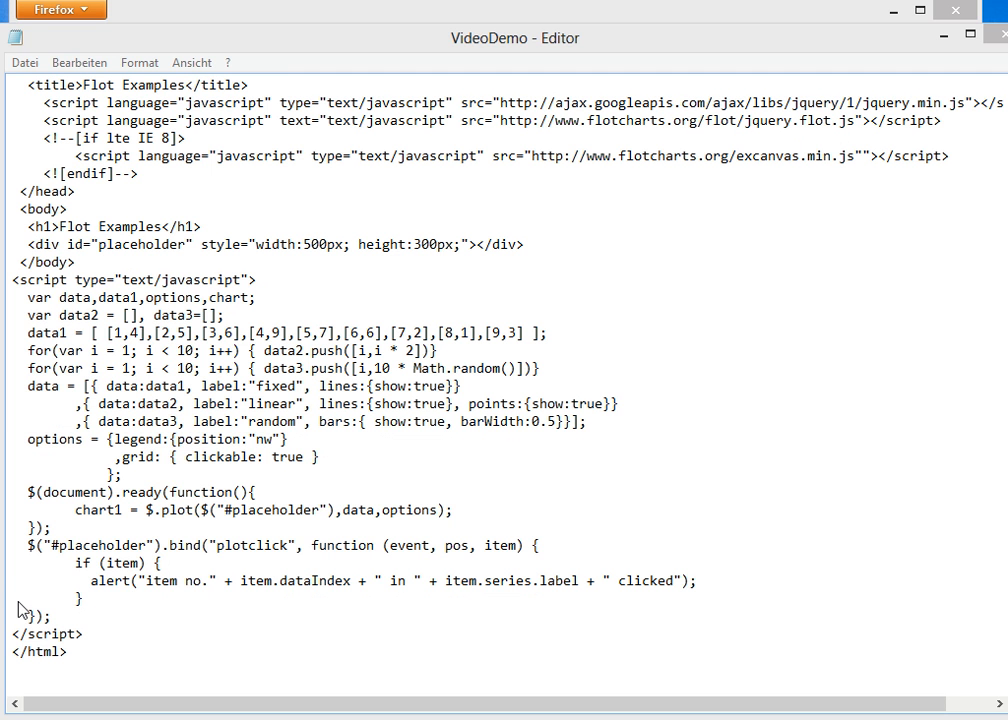
- Add chart1.highlight(item.series, item.datapoint) after the alert in the plotclick handler
right_click(18, 607)
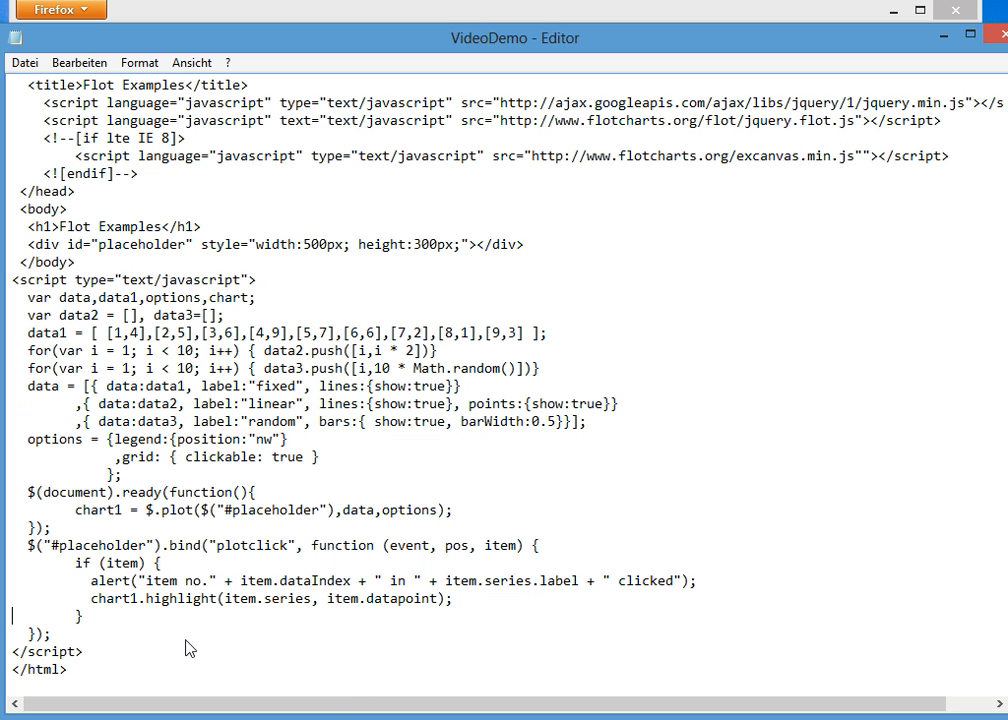
mouse_move(147, 603)
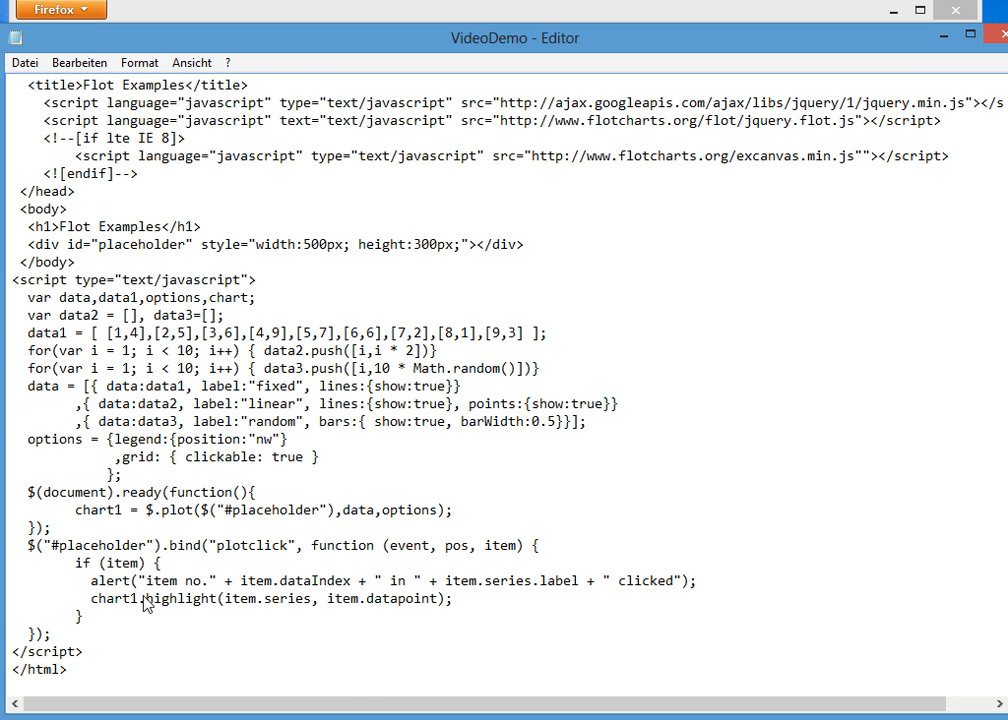
mouse_move(165, 605)
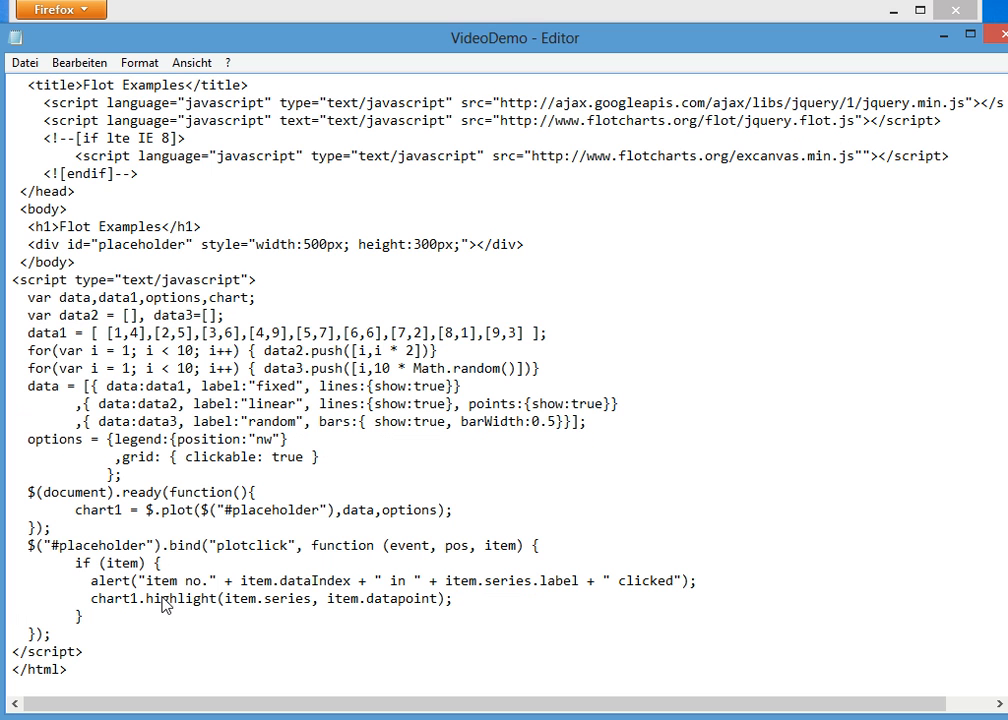
mouse_move(247, 607)
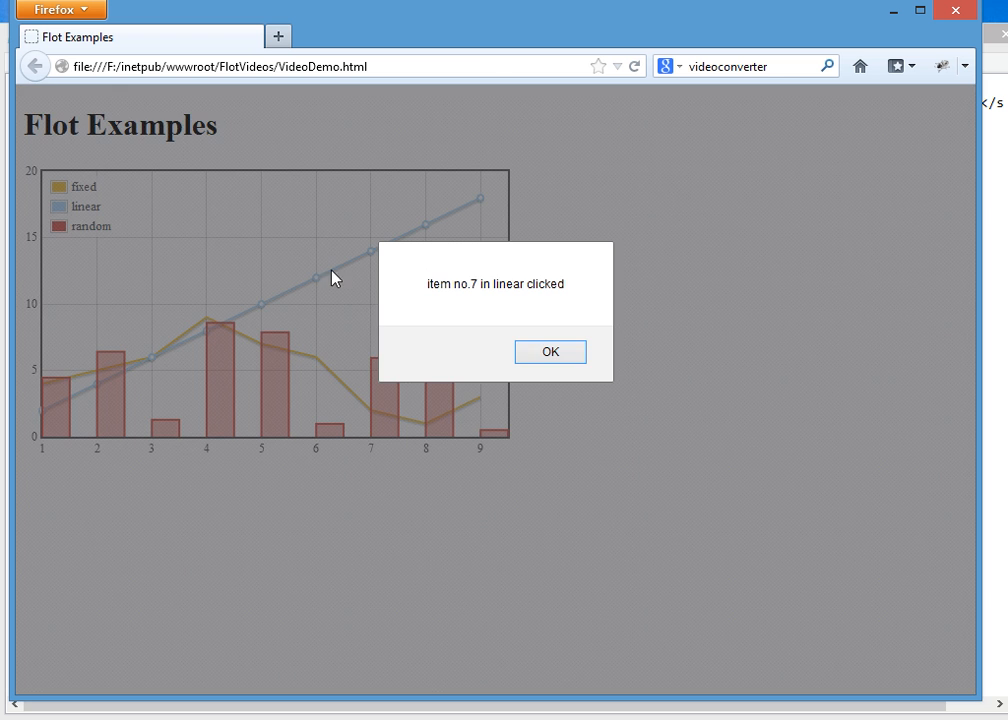
- Dismiss the 'item no.7 in linear clicked' alert, leaving the point highlighted
left_click(550, 351)
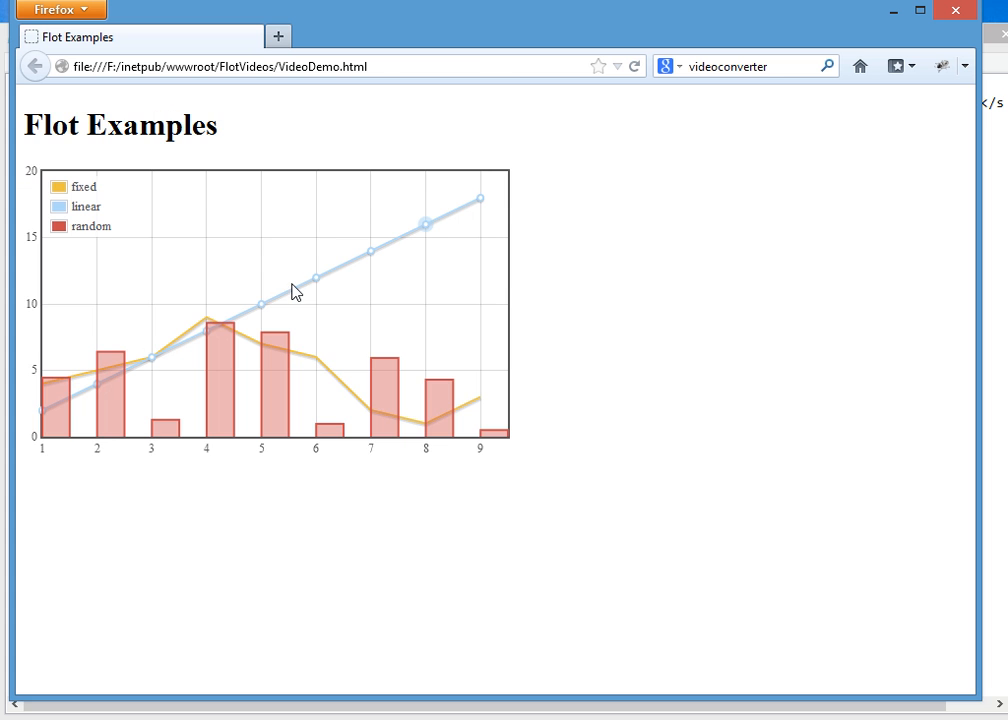
mouse_move(500, 378)
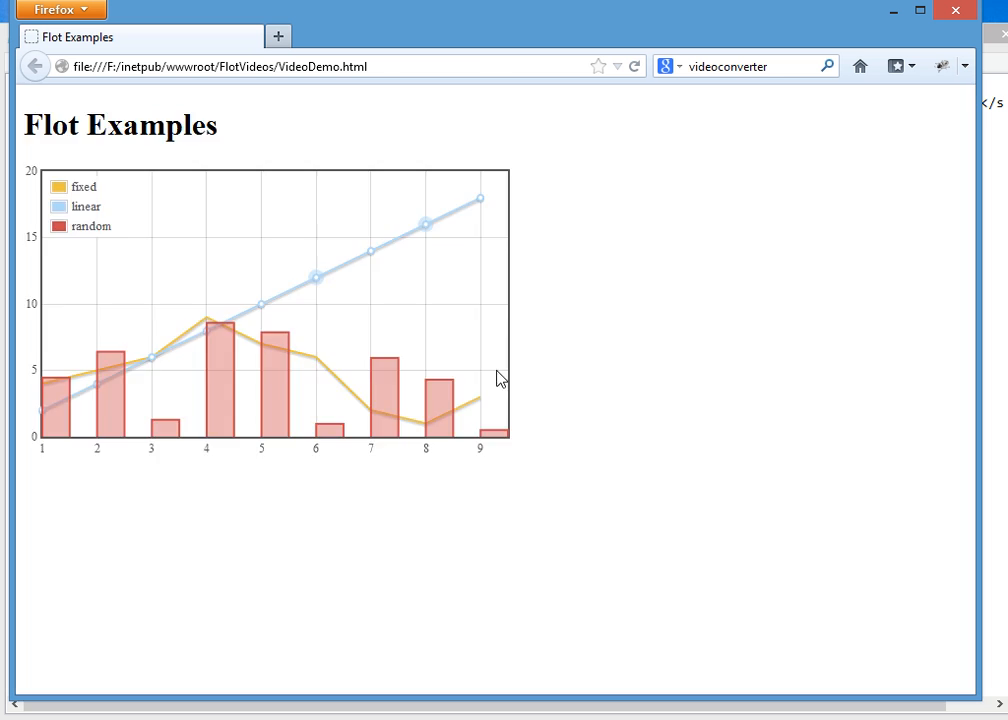
mouse_move(490, 401)
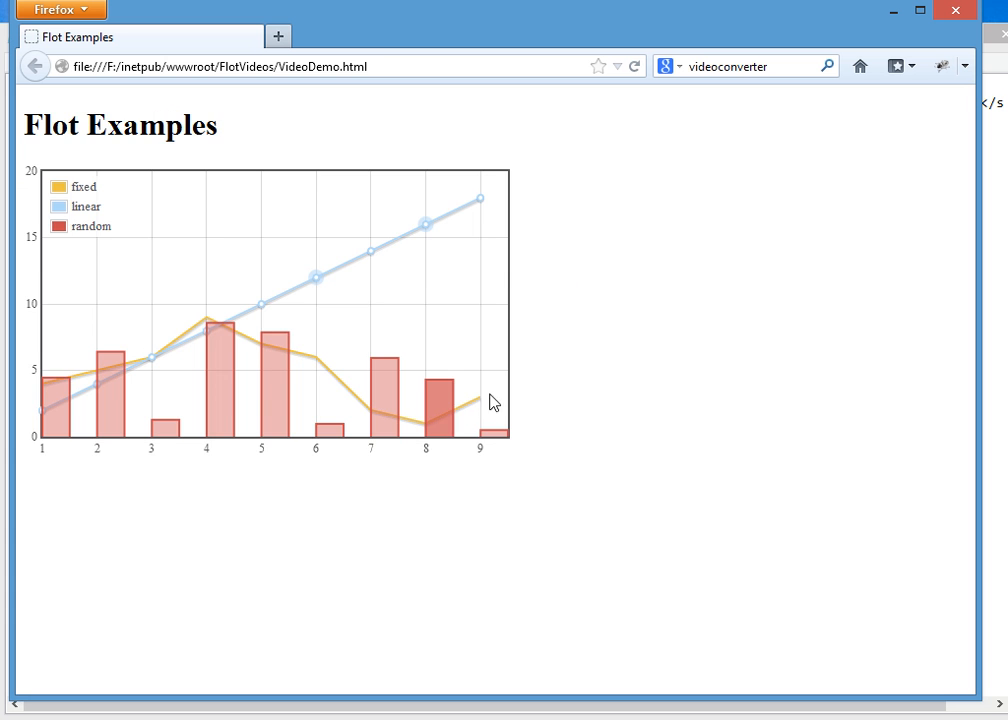
mouse_move(438, 400)
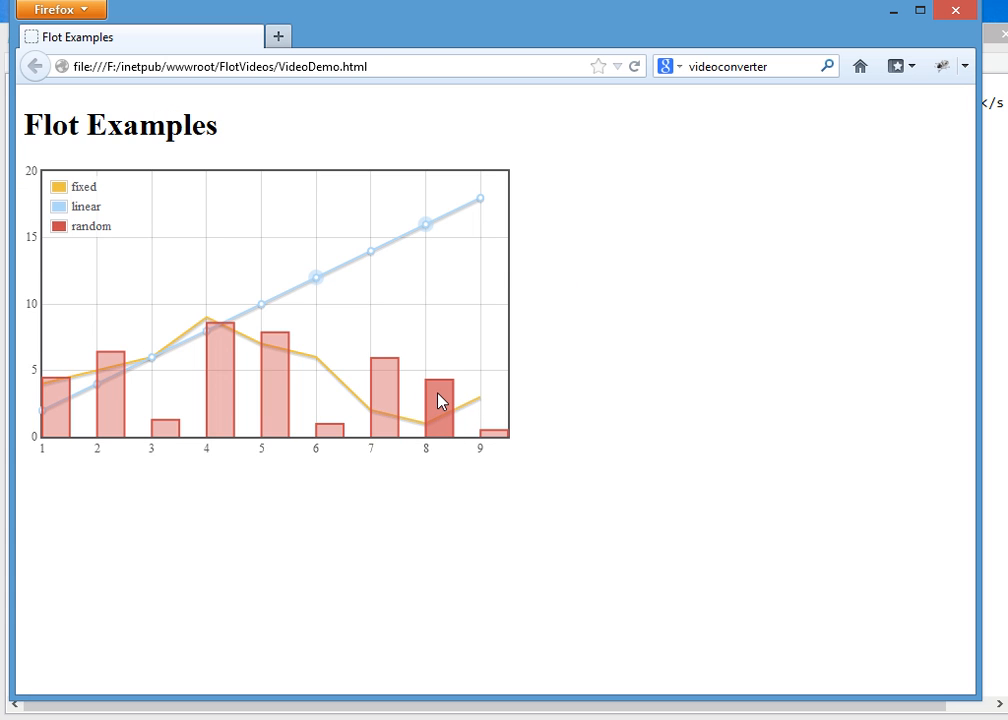
mouse_move(424, 234)
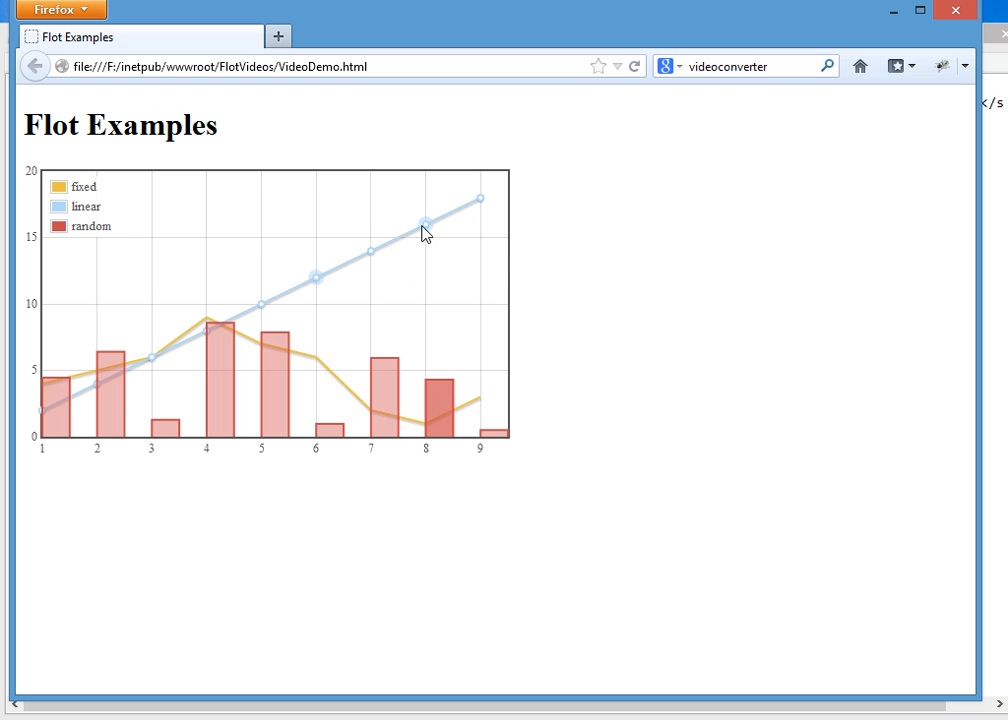
mouse_move(482, 19)
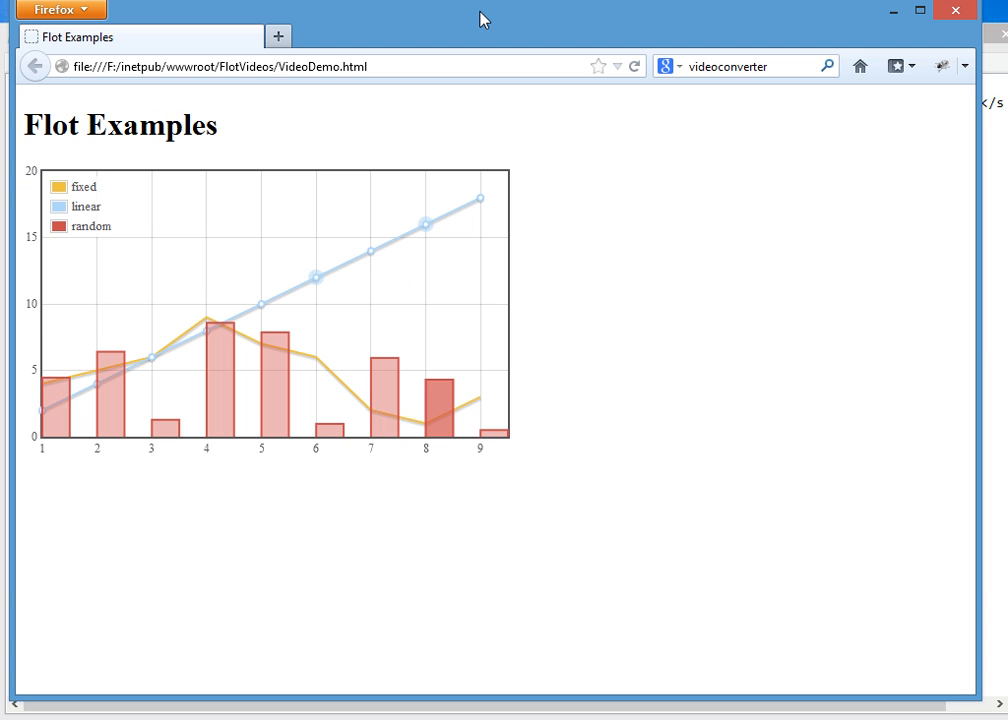
mouse_move(407, 707)
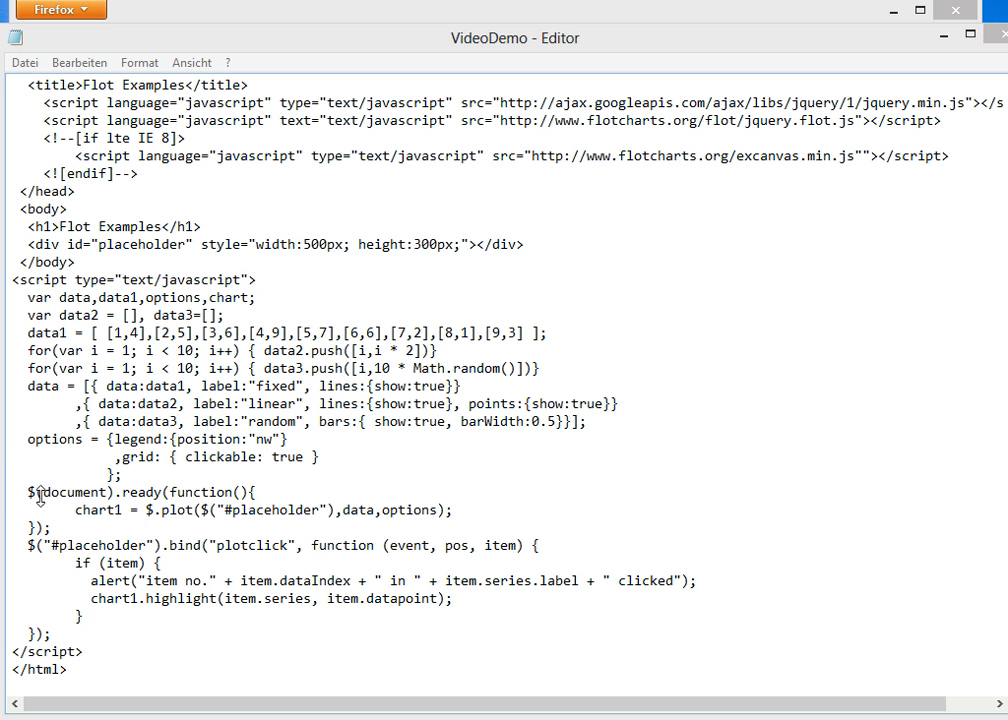
- Extend the grid options line with ', hoverable: true' and review the showTooltip and plothover code below
triple_click(200, 456)
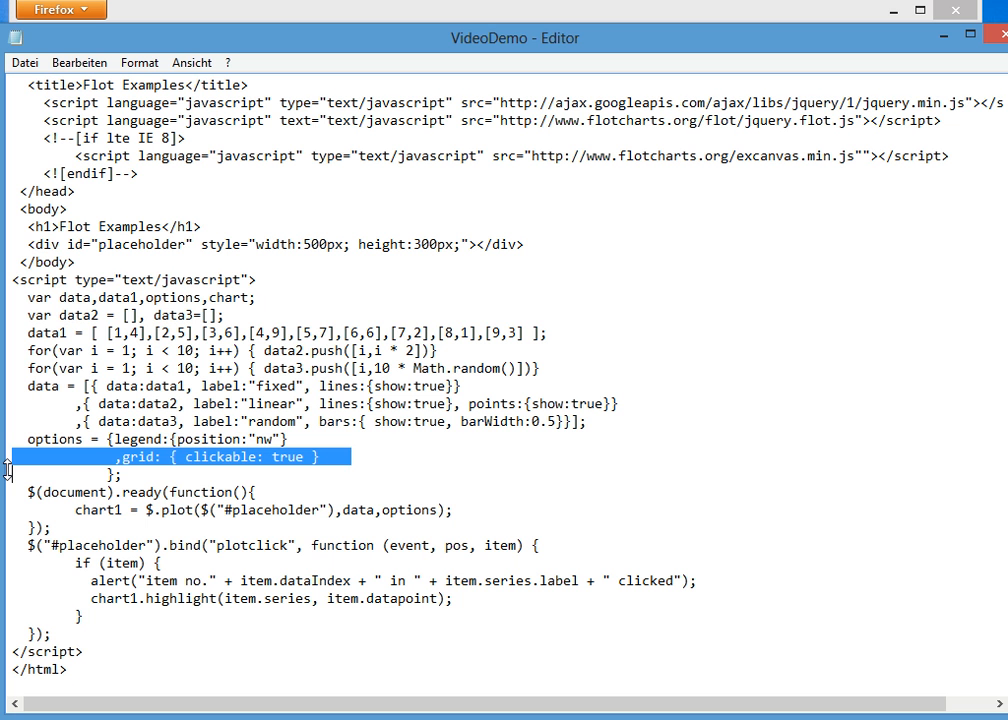
type(", hoverable: true")
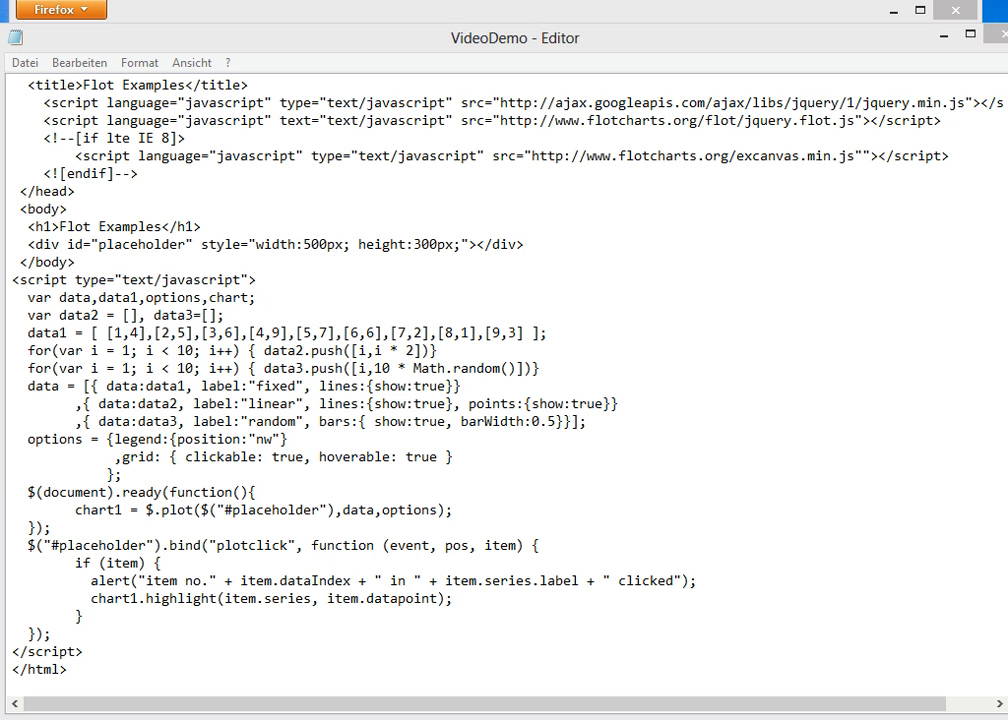
mouse_move(38, 315)
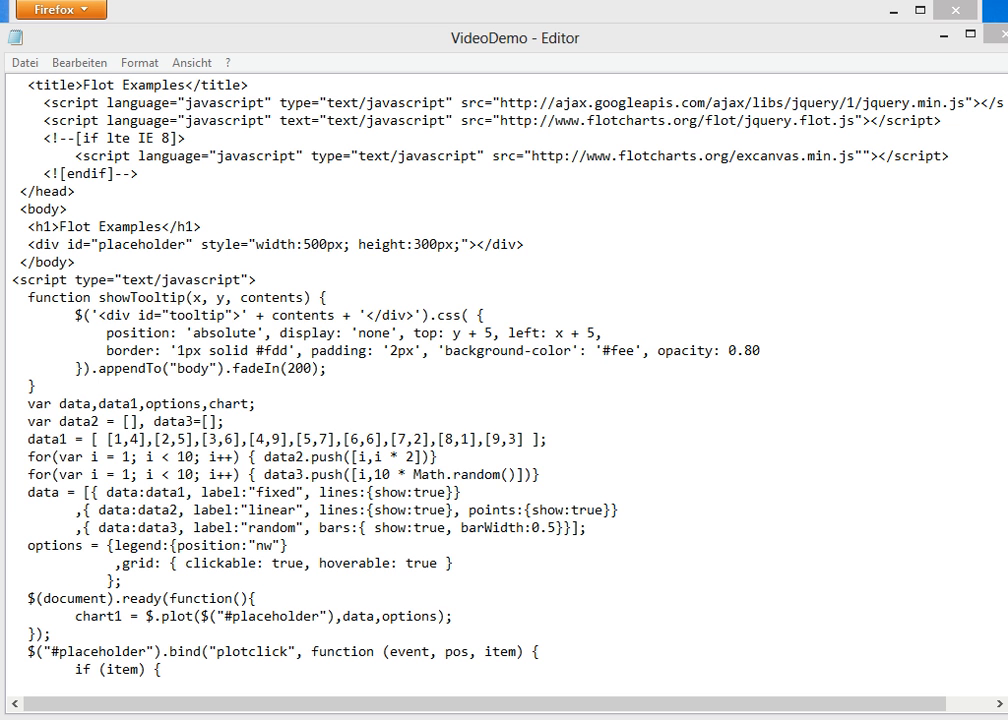
mouse_move(793, 690)
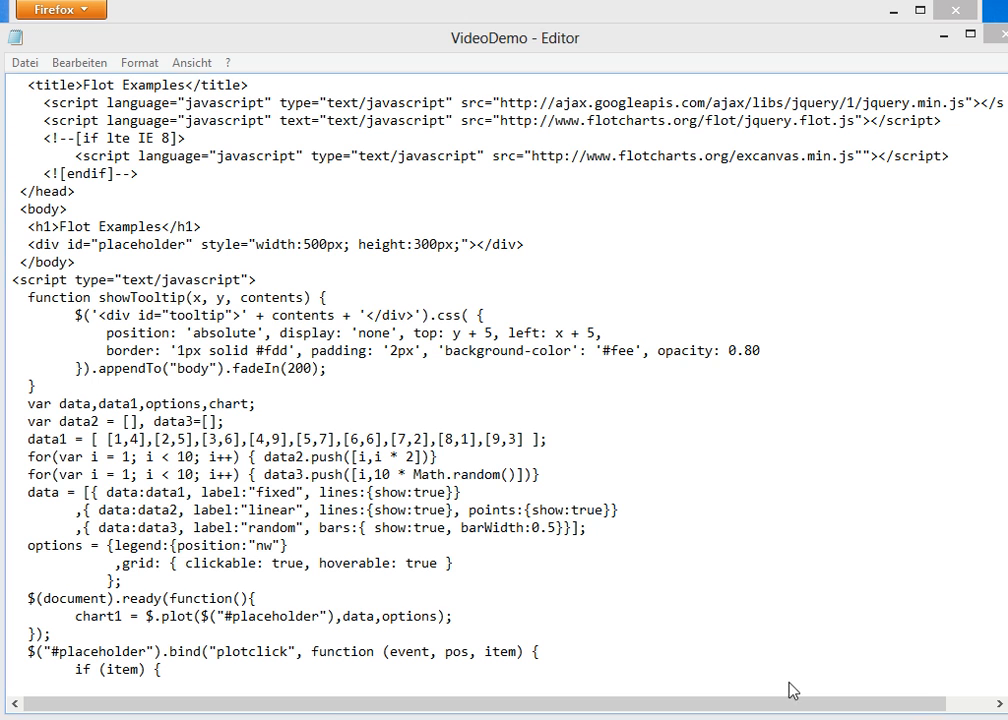
scroll("down", 3)
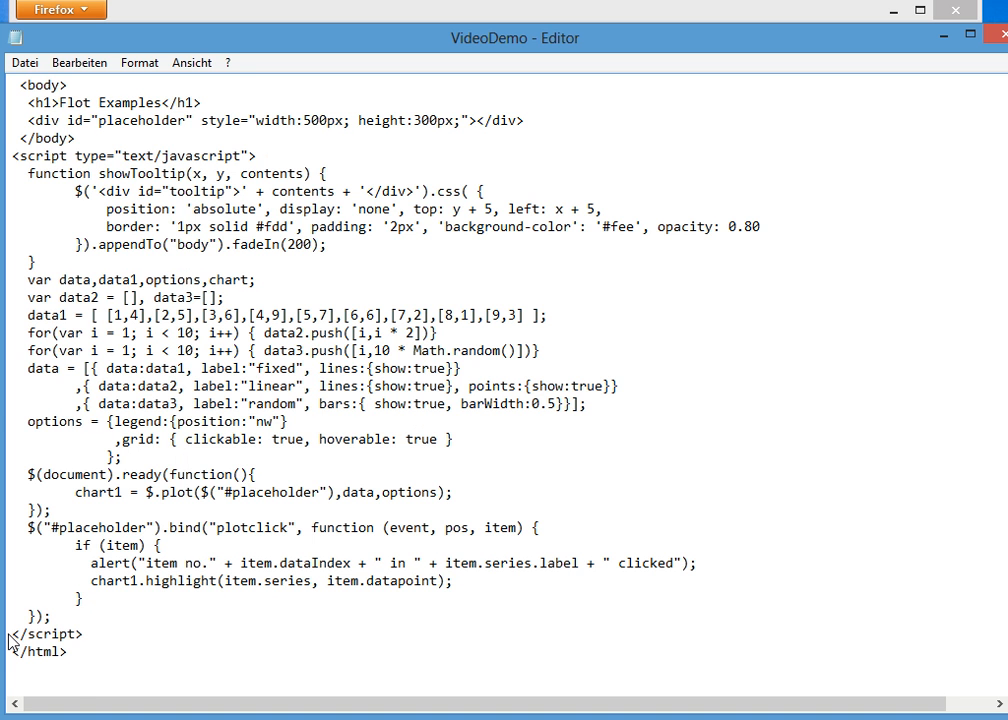
scroll("down", 3)
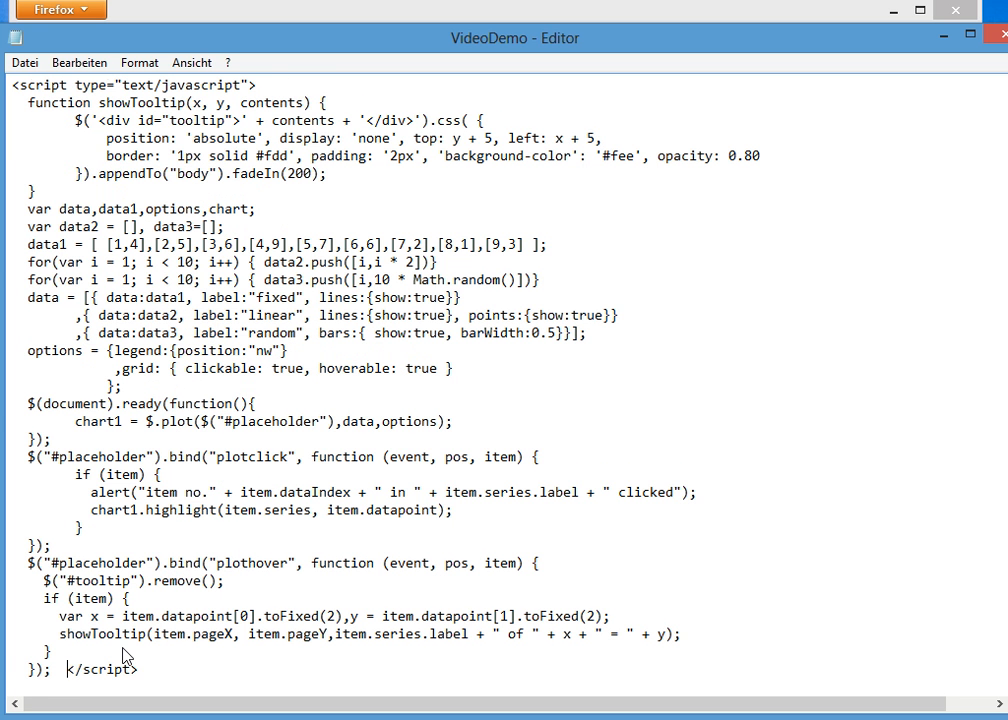
scroll("down", 3)
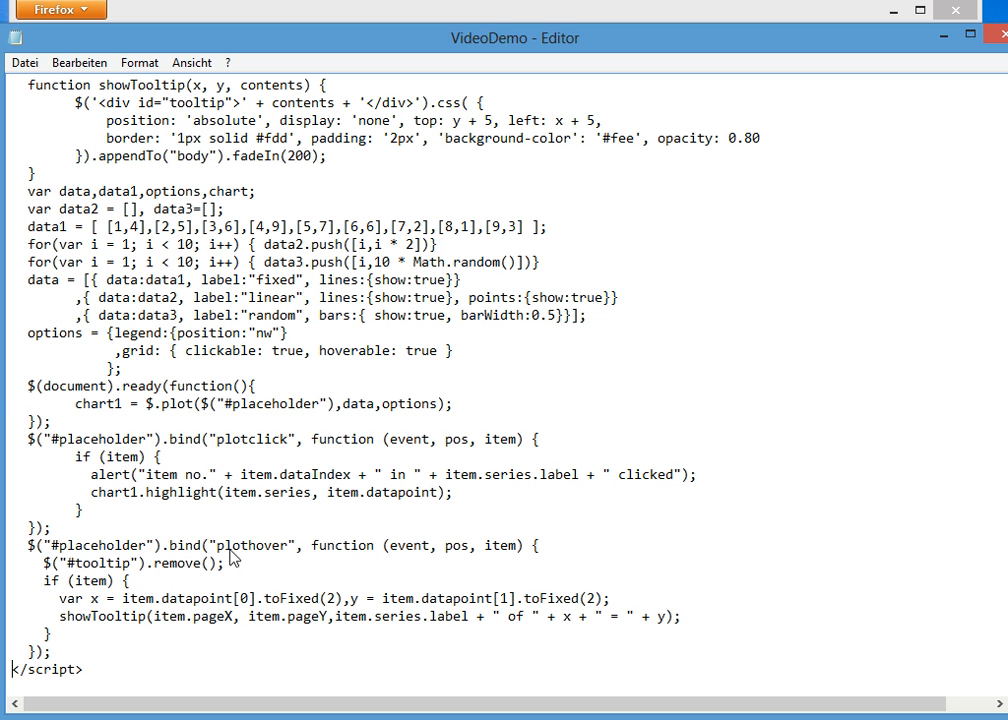
mouse_move(82, 648)
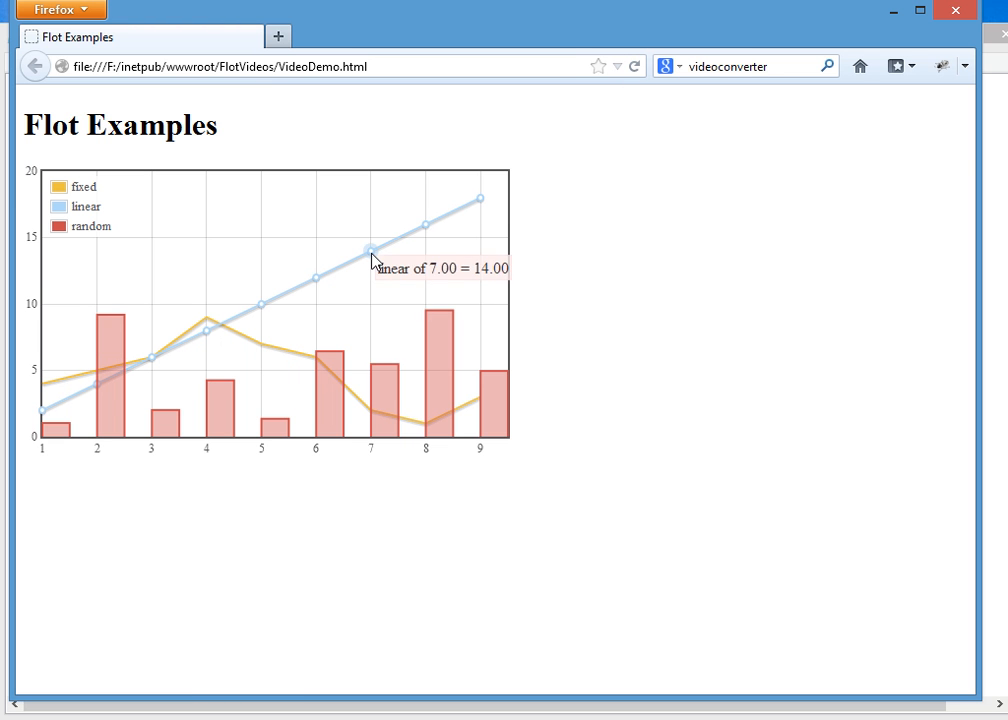
mouse_move(318, 343)
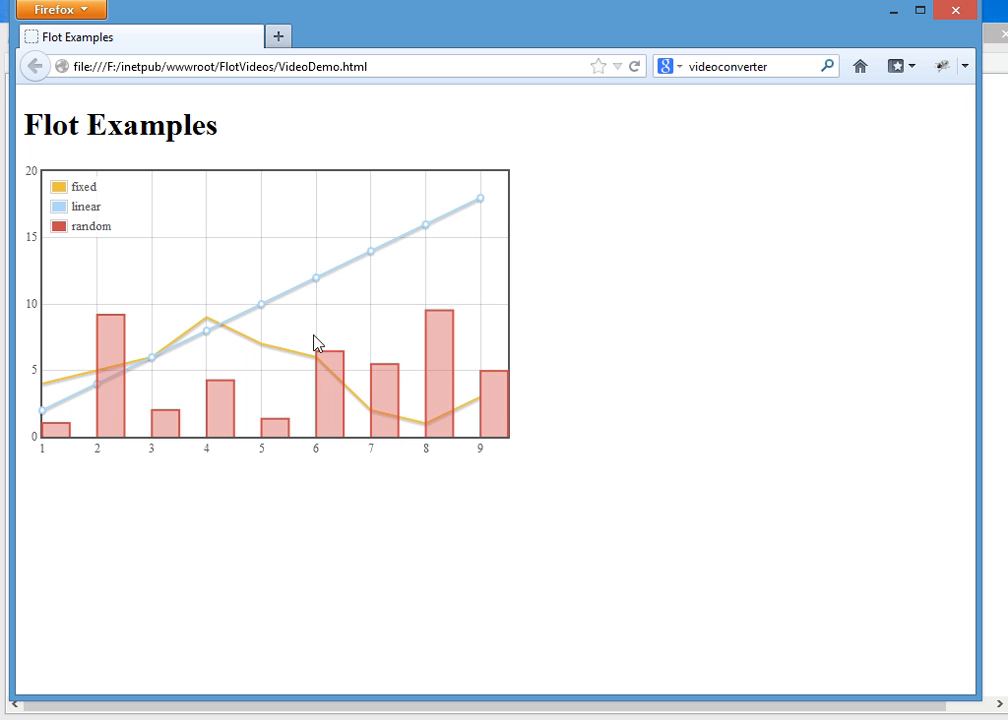
mouse_move(365, 373)
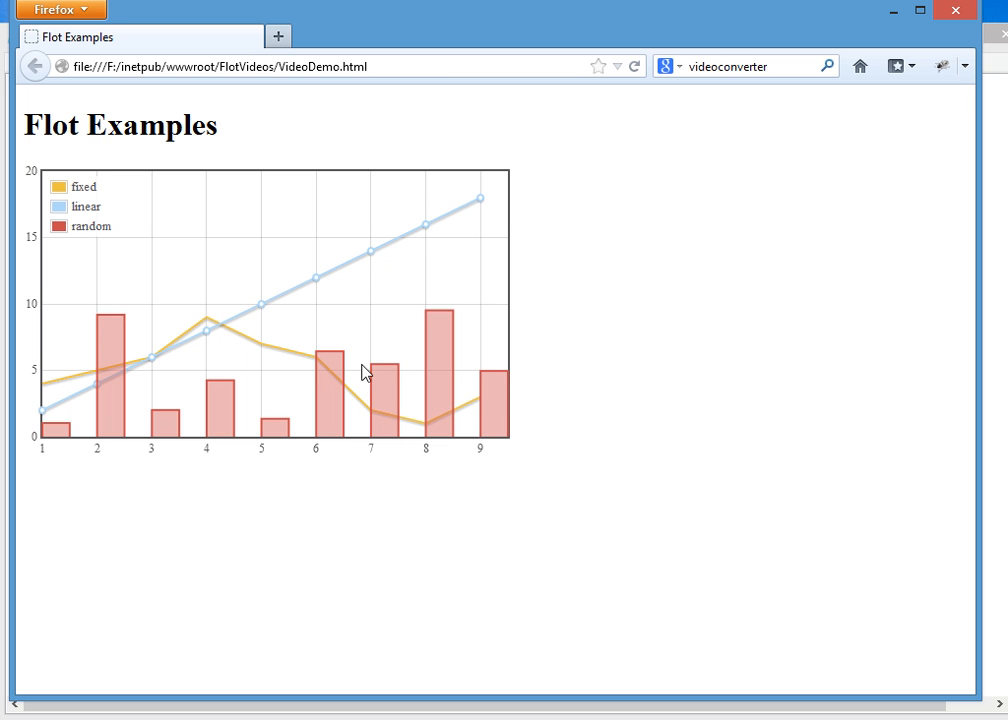
mouse_move(678, 257)
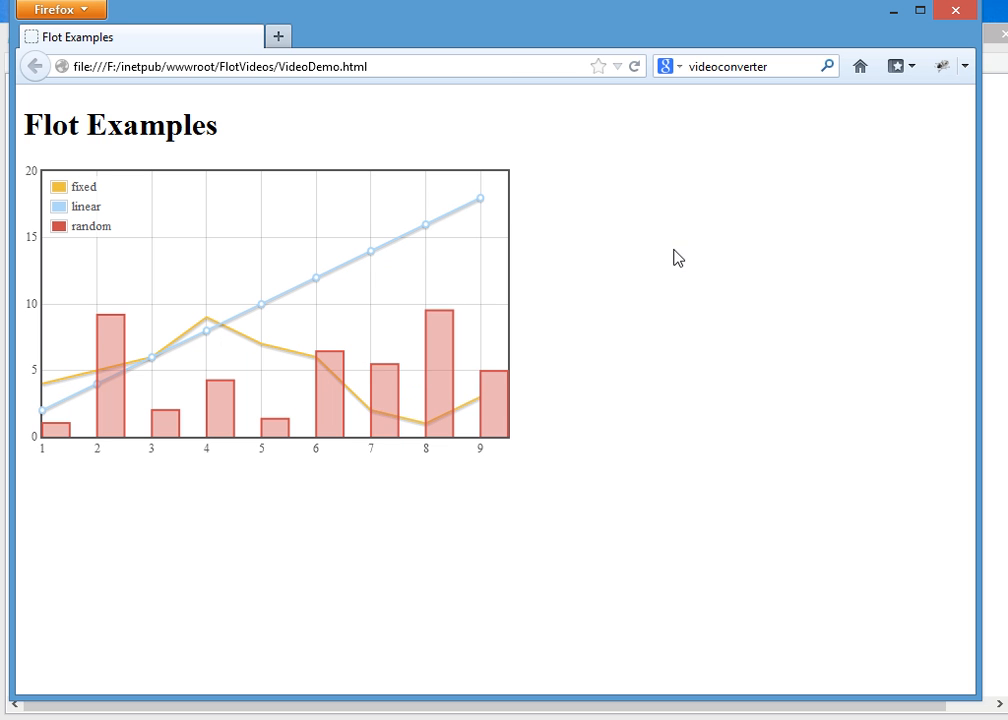